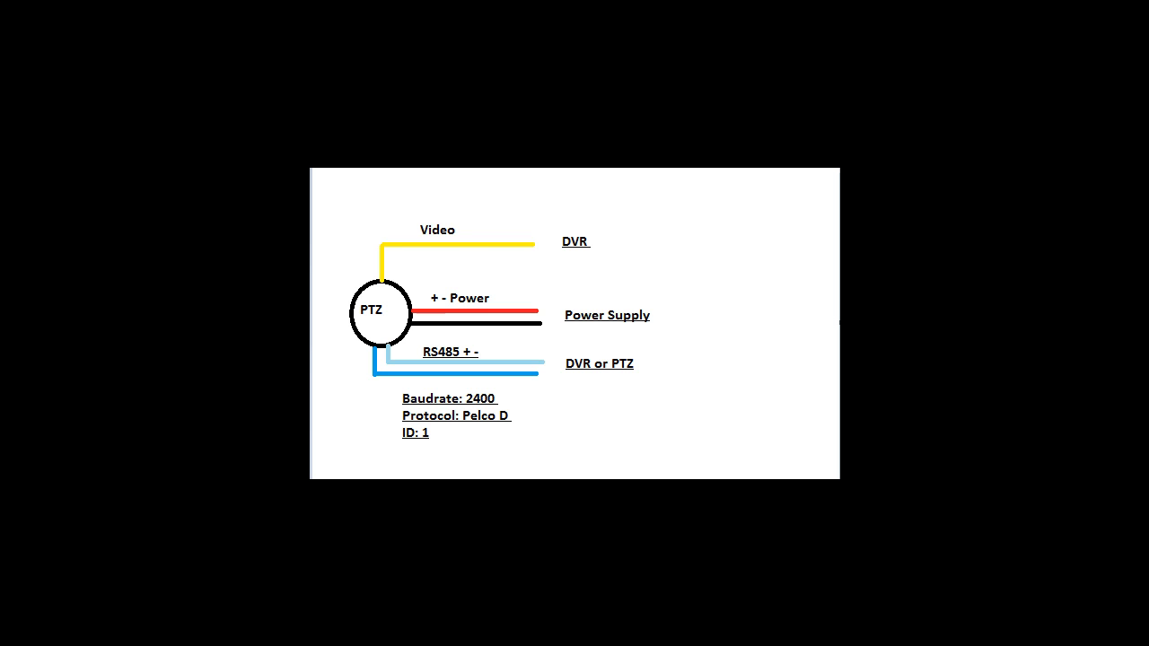
mouse_move(739, 290)
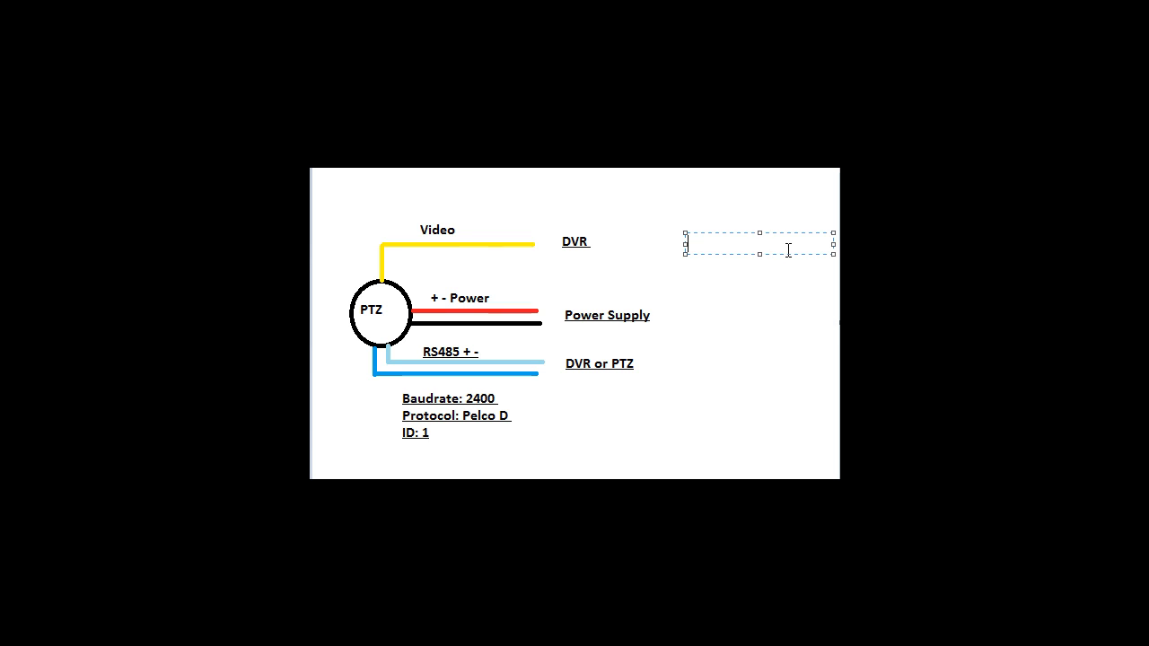
Add a text note right of the diagram: '1. Check the settings of the ptz camera'.
text(1. Check the)
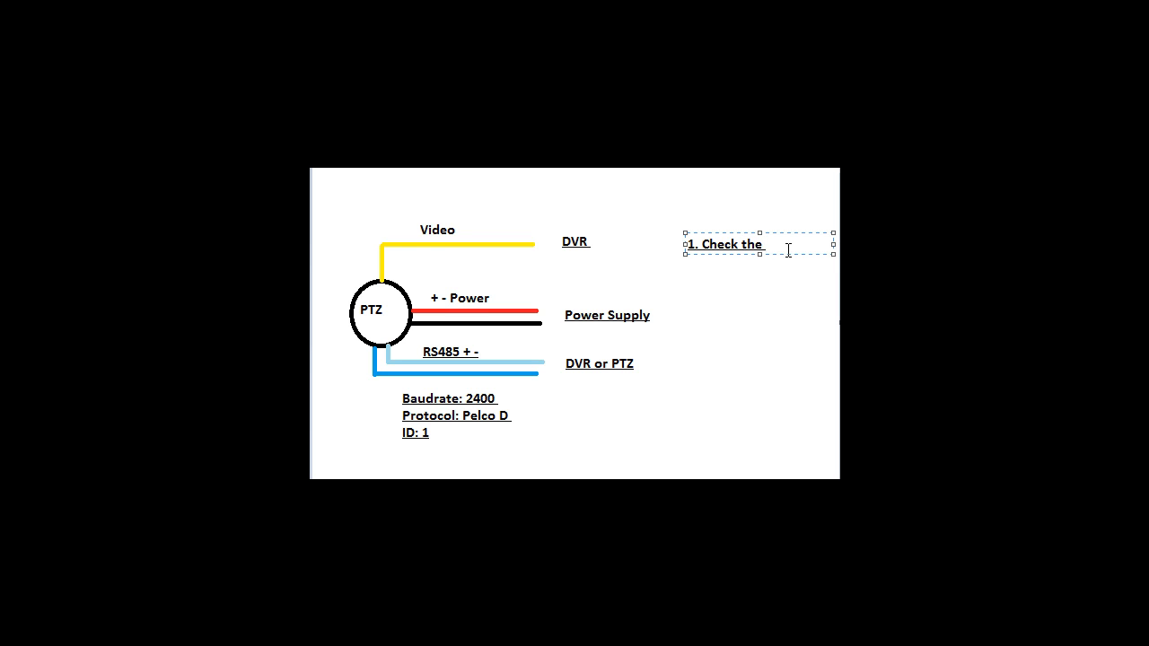
text(settings of the ptz camera)
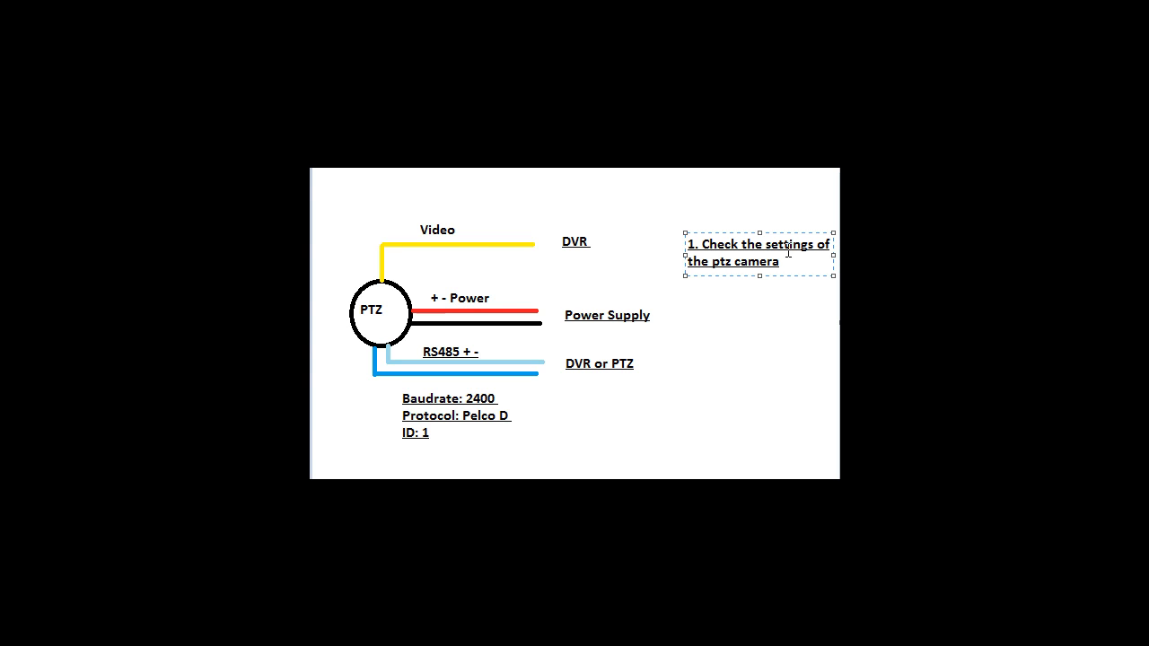
click(779, 262)
text(2. Check the s)
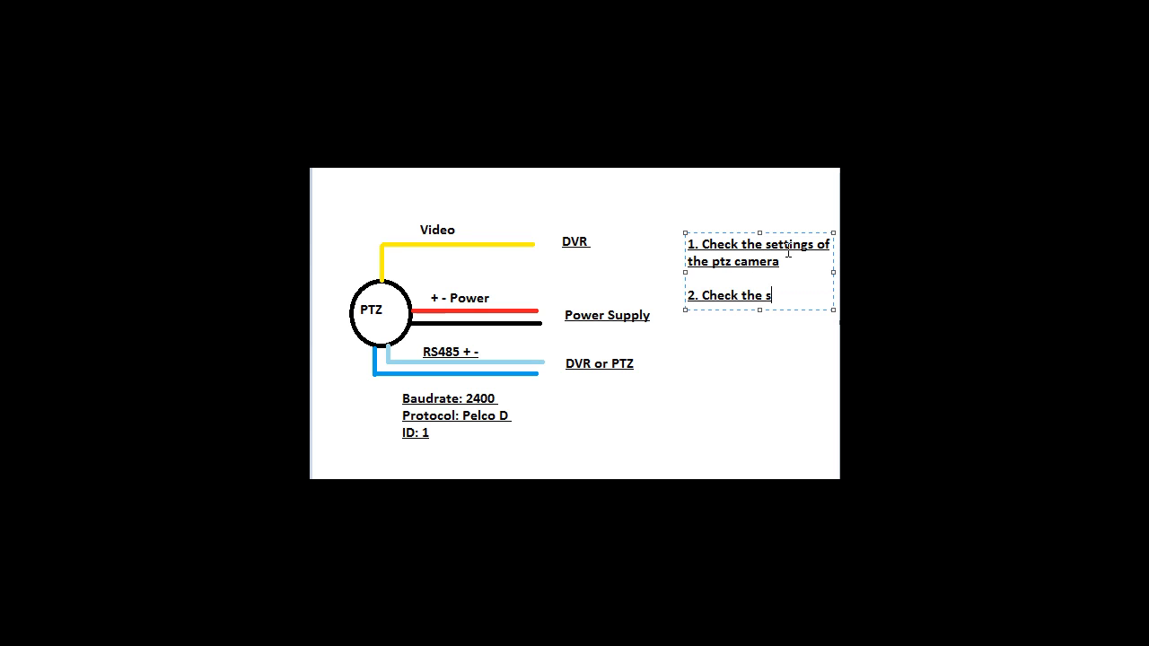
Finish step 2: 'Check the setting on the PTZ controller'.
text(etting on the PTZ cont)
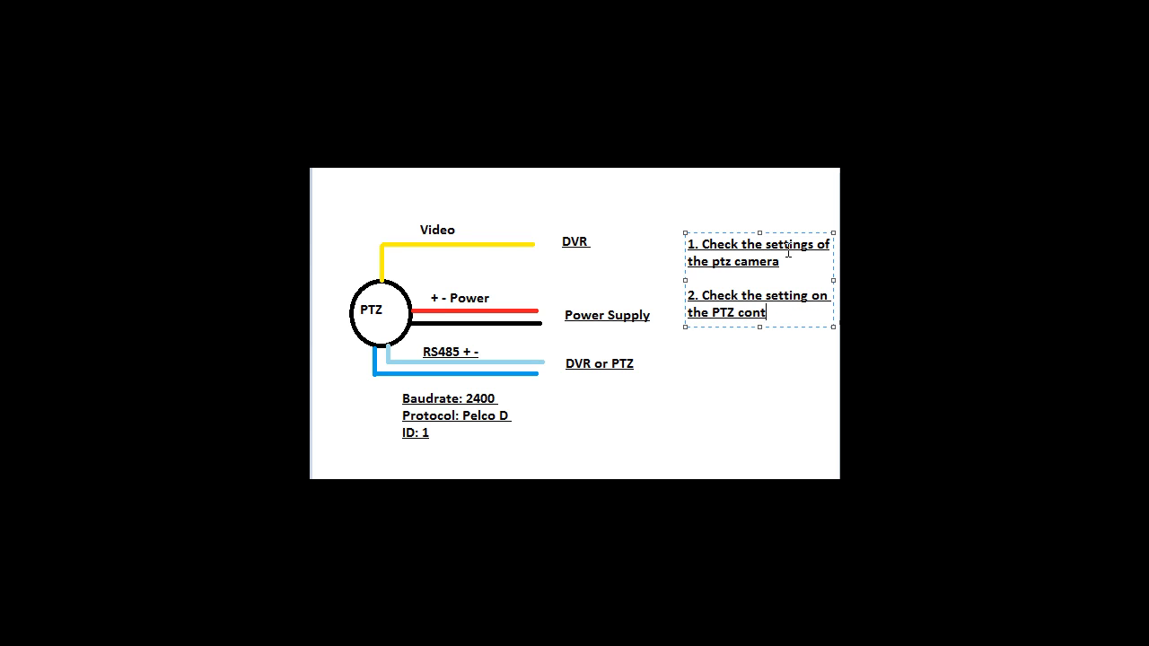
text(roller)
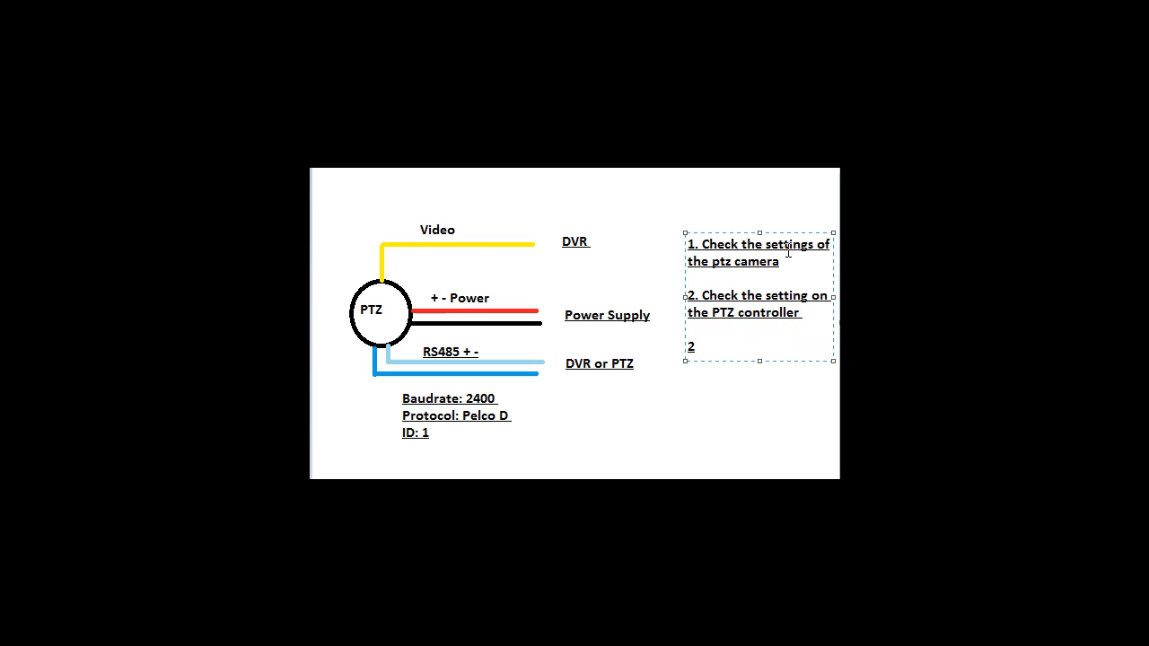
Add step 3 to the note: '3. Check the RS485 wires.'.
text(3. Check)
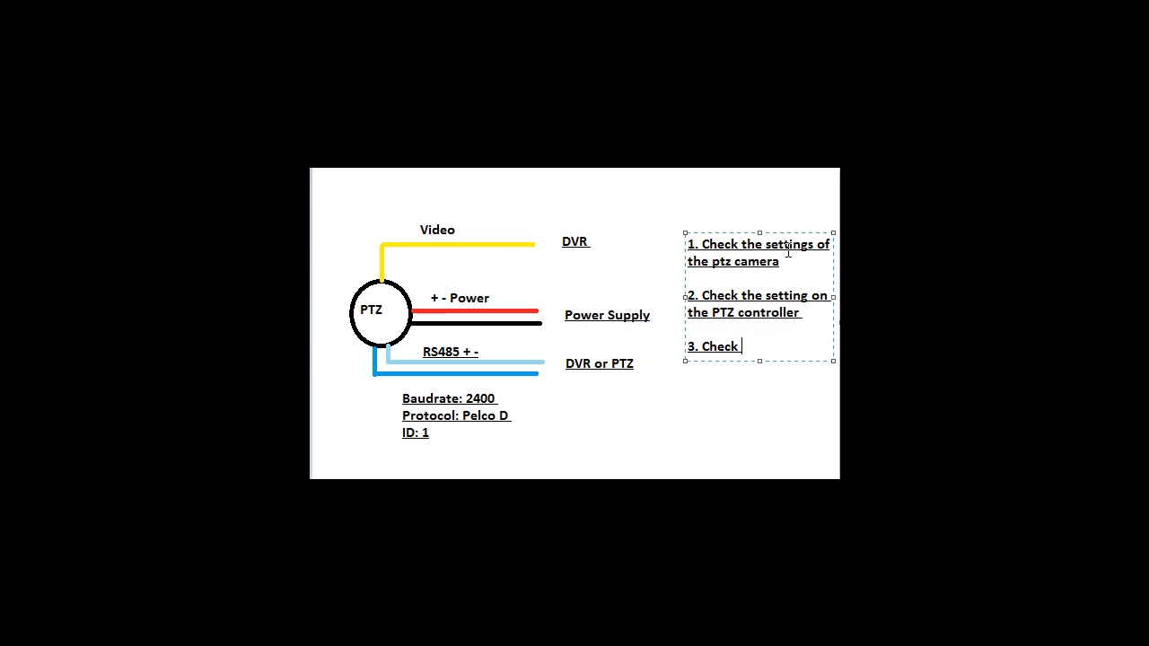
text(the)
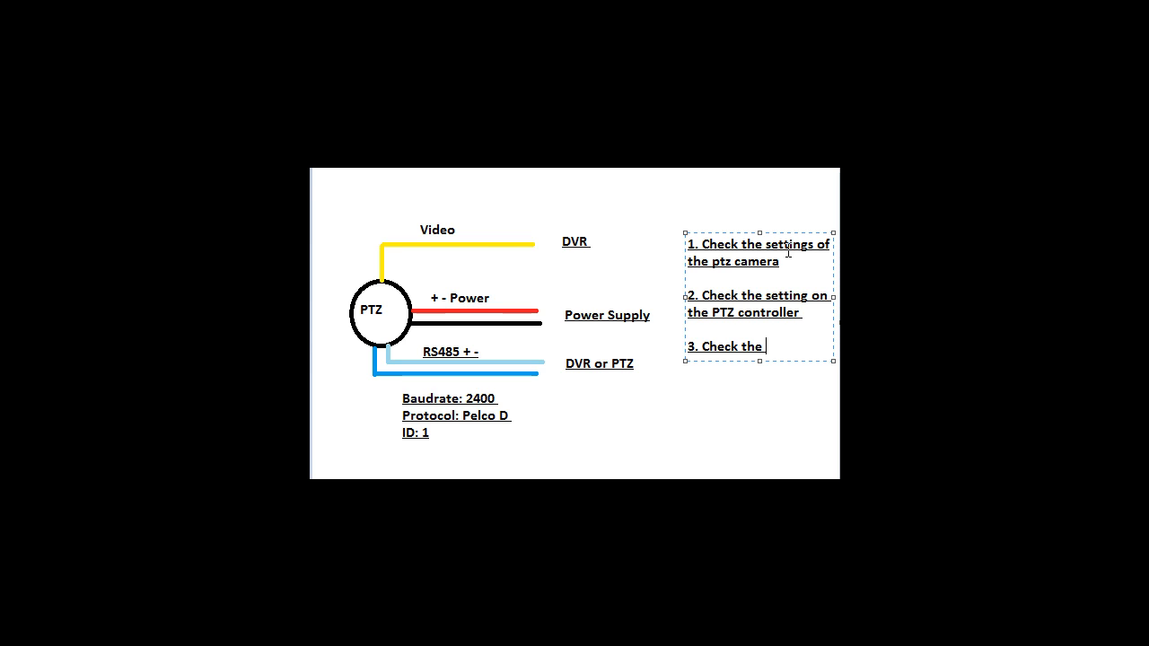
text(RS485 w)
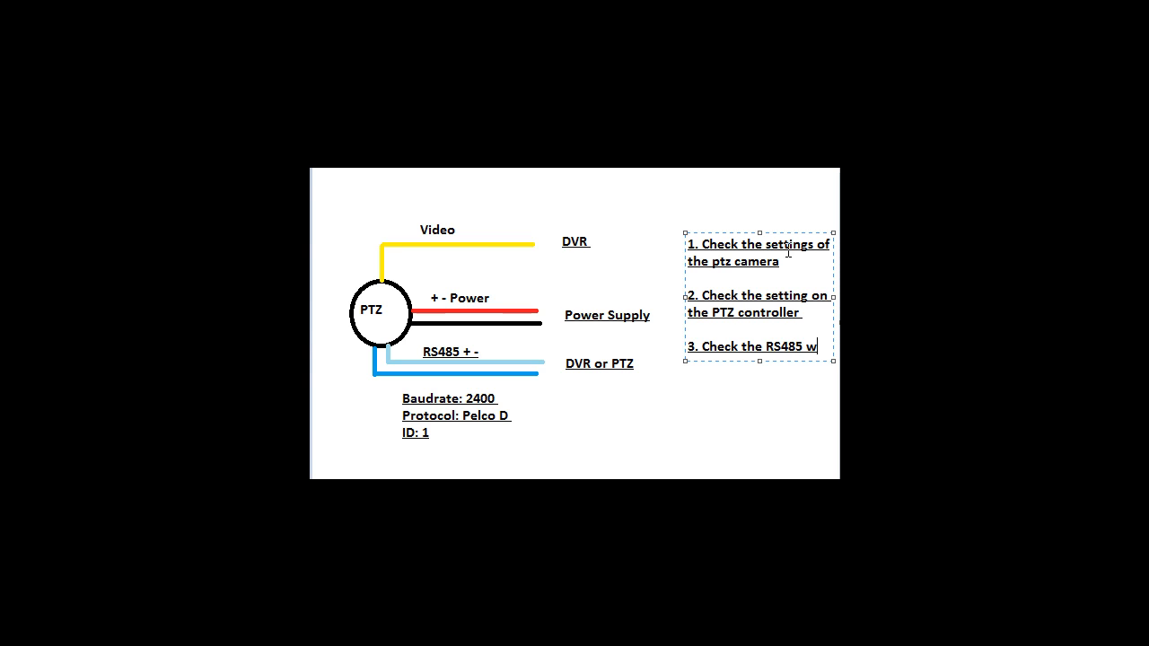
text(ires.)
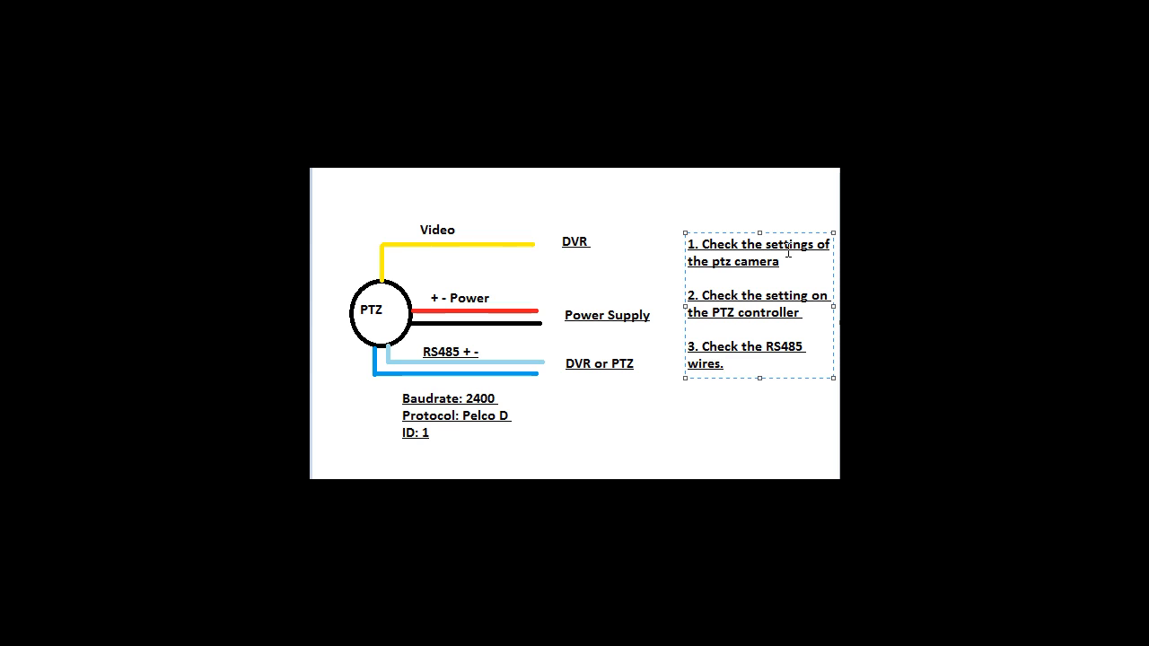